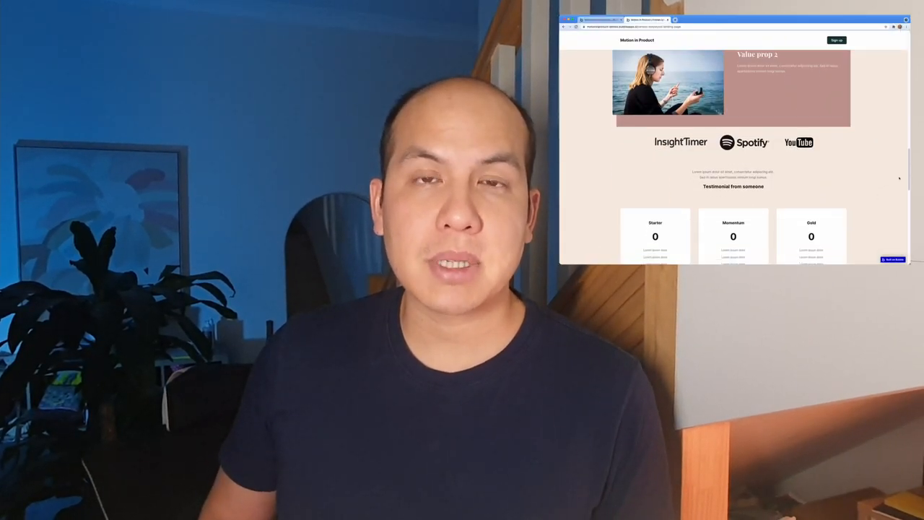
# - Scroll the General settings down to the seven-colour Color palette section
pyautogui.scroll(-3)
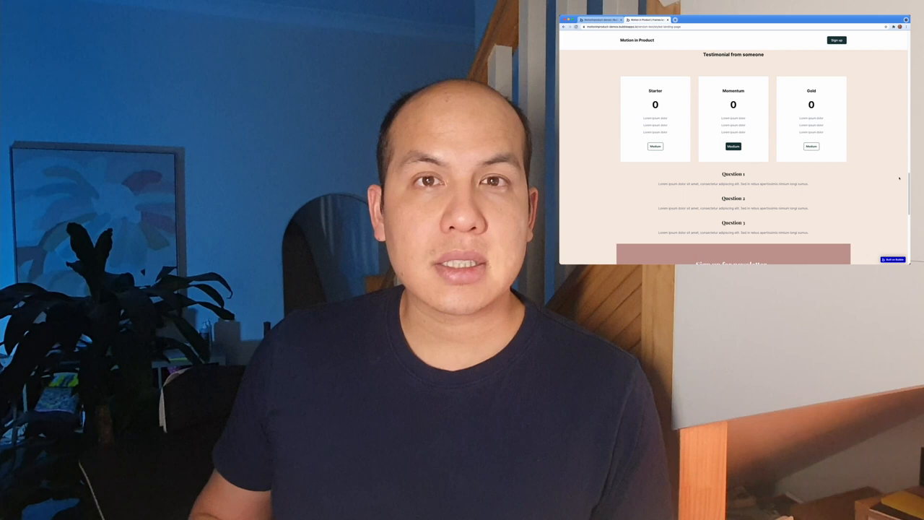
pyautogui.scroll(-3)
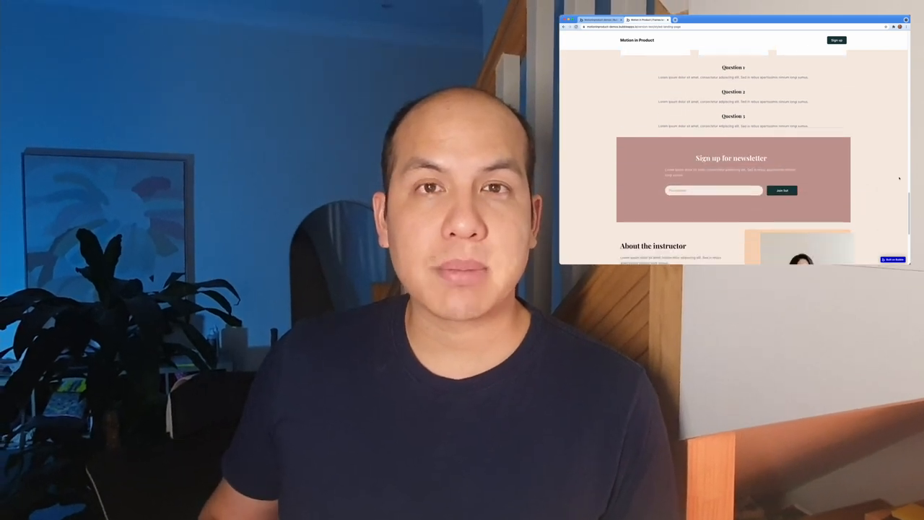
pyautogui.scroll(-3)
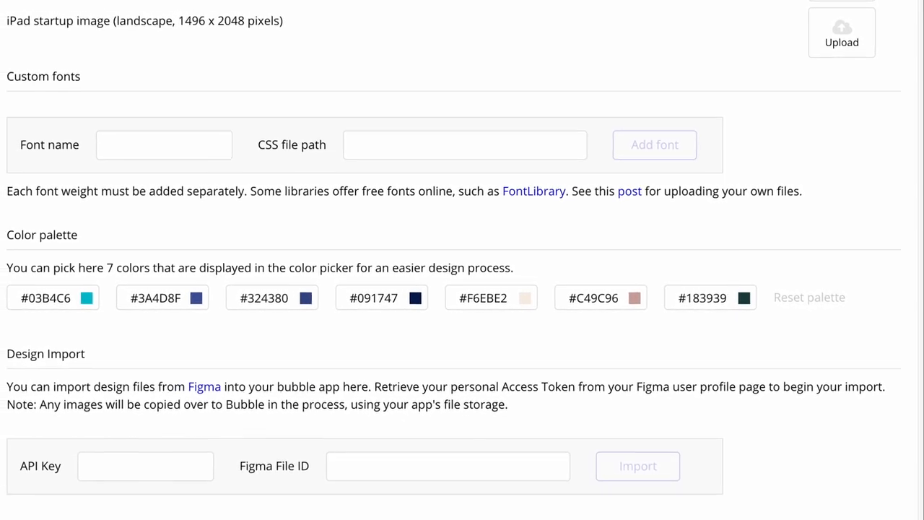
pyautogui.scroll(-3)
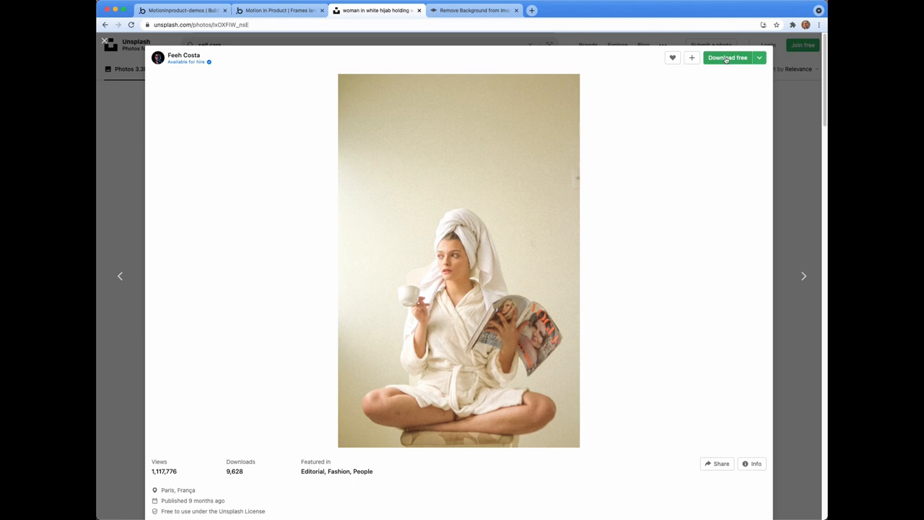
# - Get the white-robe photo and its background-removed cutout from remove.bg
pyautogui.click(473, 10)
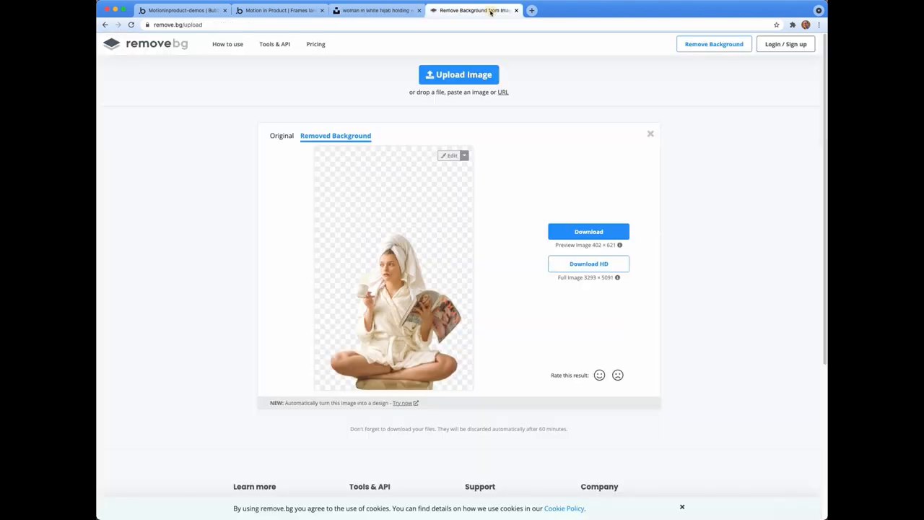
pyautogui.click(589, 231)
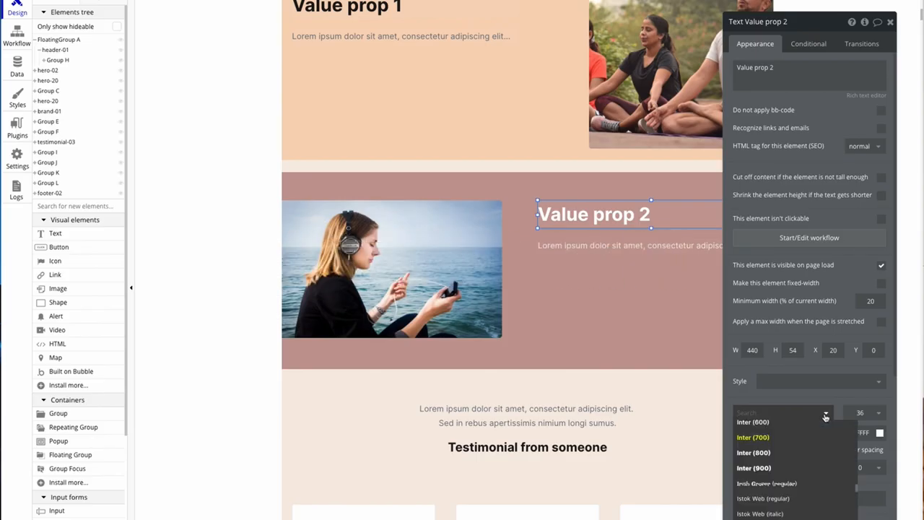
# - Search 'playfa' and apply Playfair Display 700 to the Value prop 2 heading
pyautogui.write('playfair')
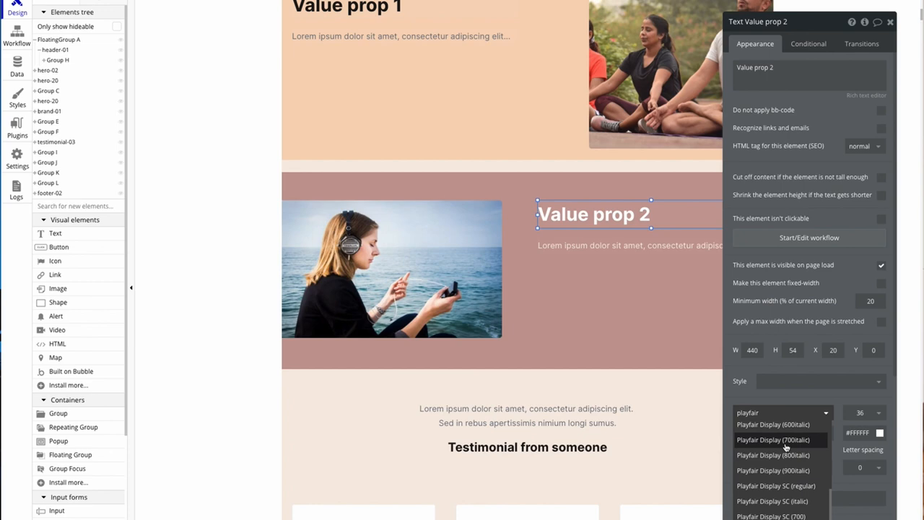
pyautogui.click(782, 439)
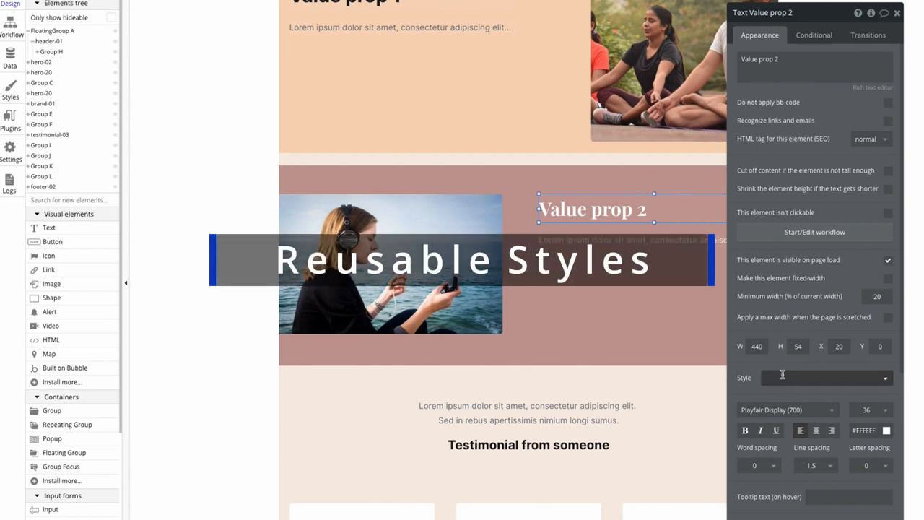
pyautogui.click(826, 377)
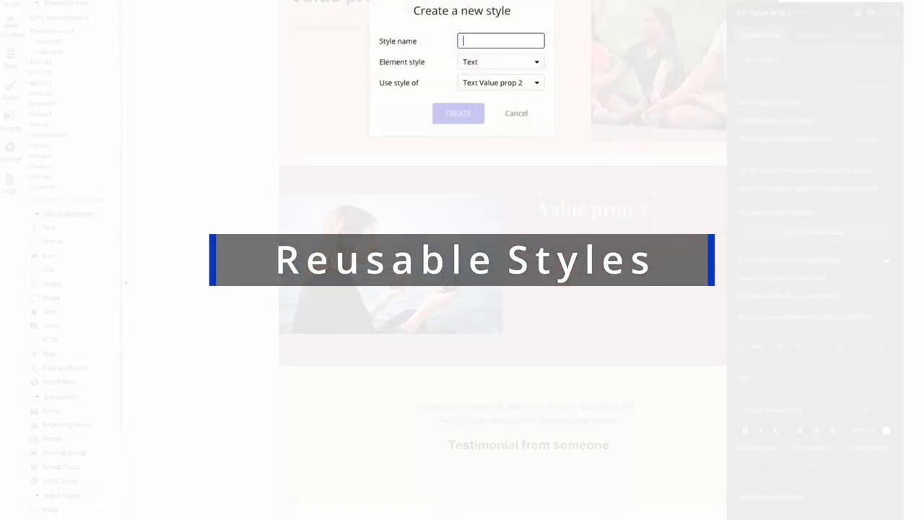
# - Create a new text style named 'Styled Header - alternate' from the heading
pyautogui.write('Styled Header -')
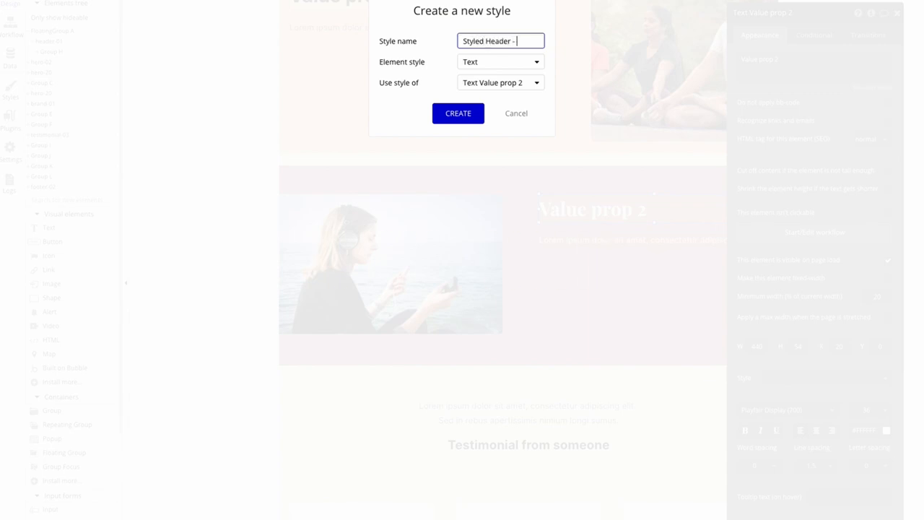
pyautogui.write('alternate')
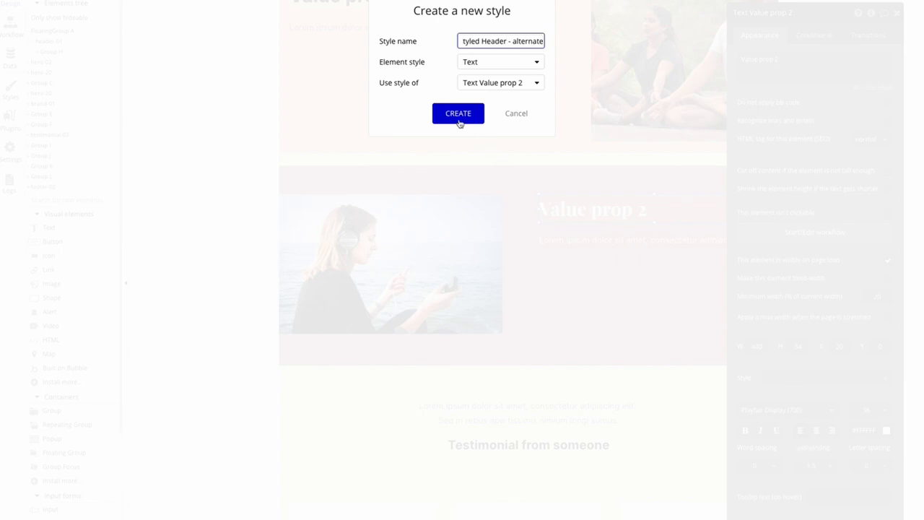
pyautogui.click(458, 113)
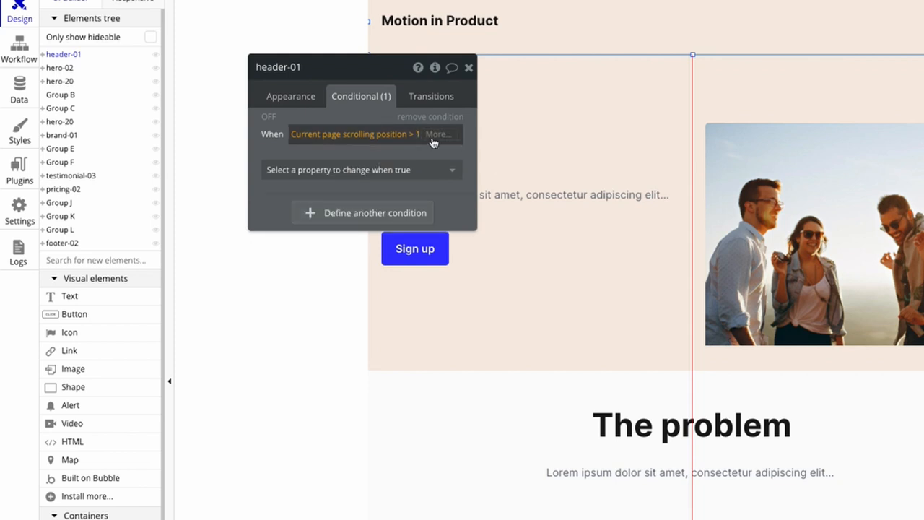
# - Add 'Current page width ≥ 1' to header-01's scroll condition and set Background style to Flat color
pyautogui.click(439, 134)
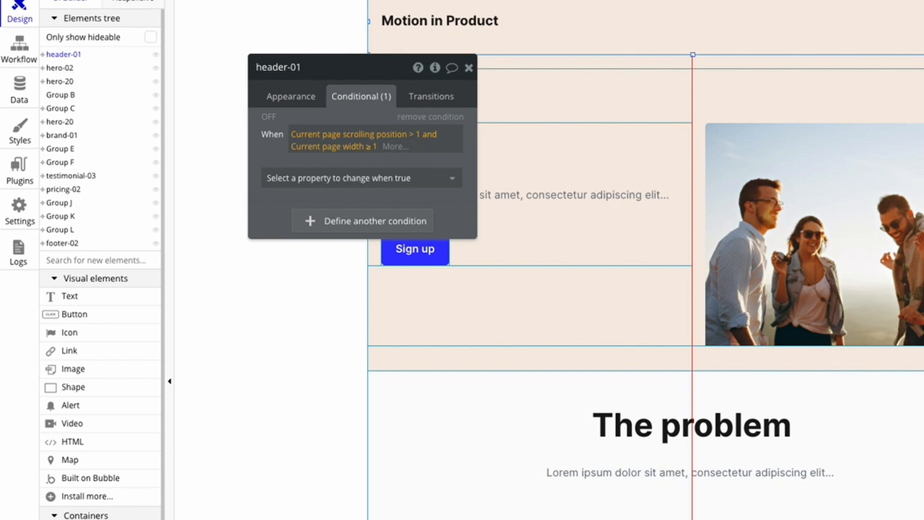
pyautogui.click(361, 178)
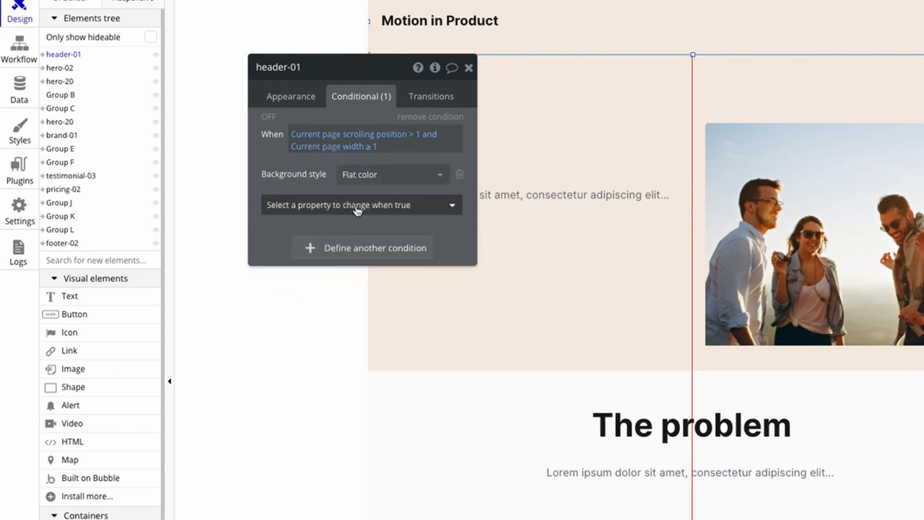
pyautogui.click(361, 205)
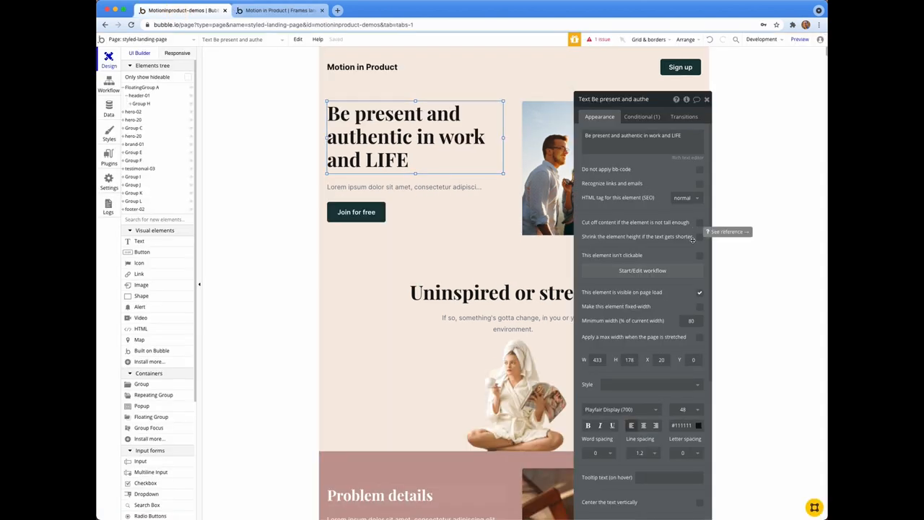
# - Set the hero heading to Playfair Display 700 at size 46 and switch to the live preview
pyautogui.click(283, 10)
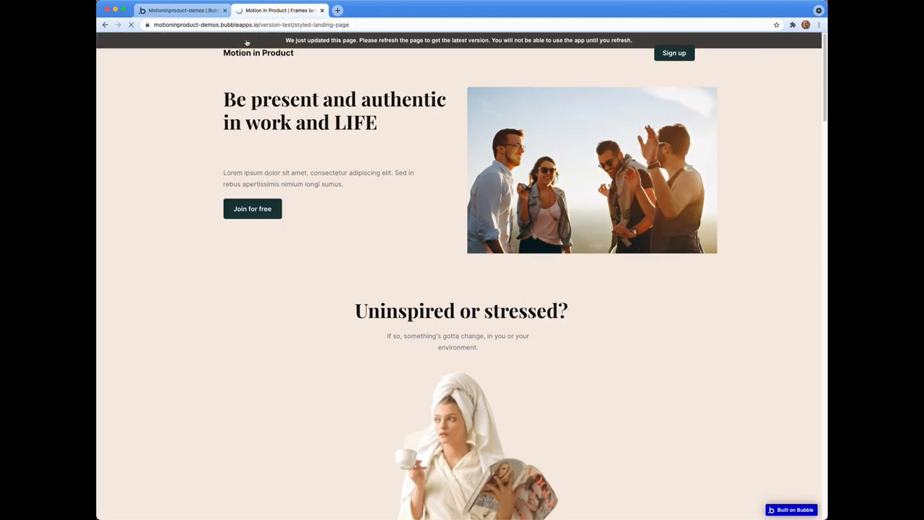
# - Reload the live preview from the 'We just updated this page' banner
pyautogui.click(118, 25)
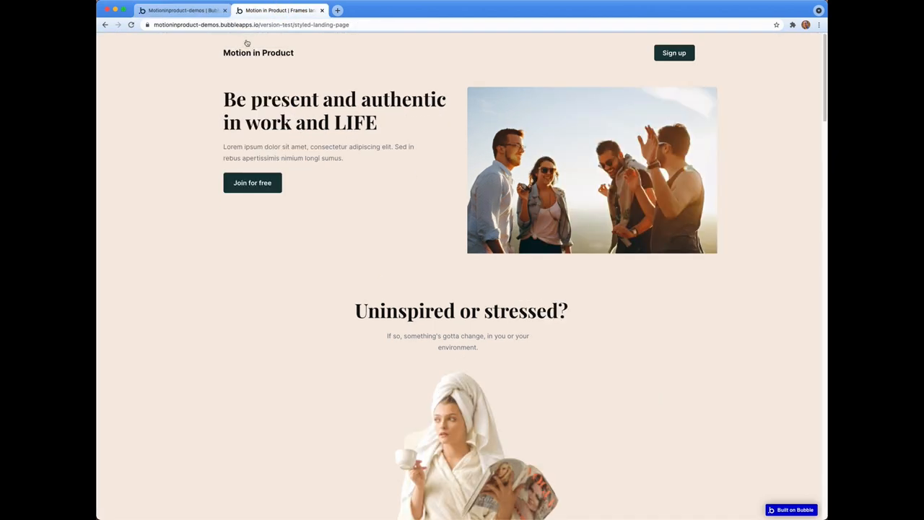
pyautogui.moveTo(299, 69)
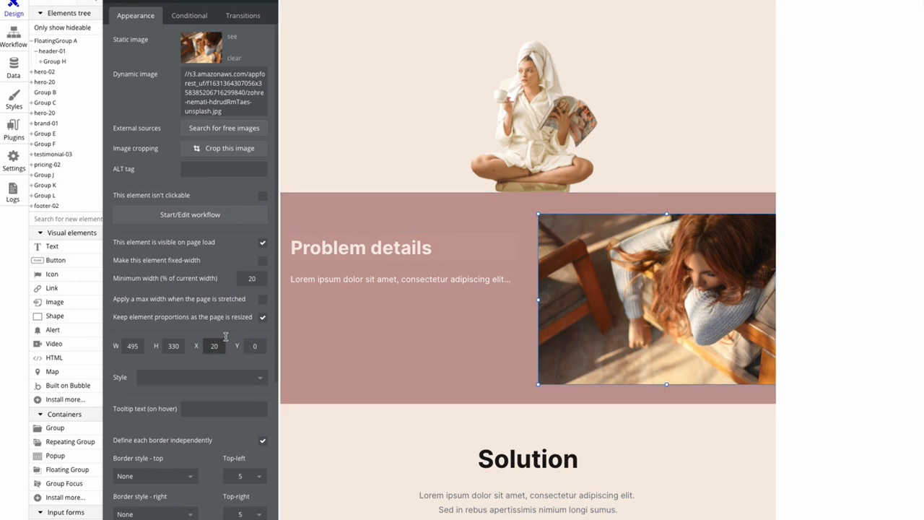
# - Set the yoga photo's X position to 120
pyautogui.scroll(-3)
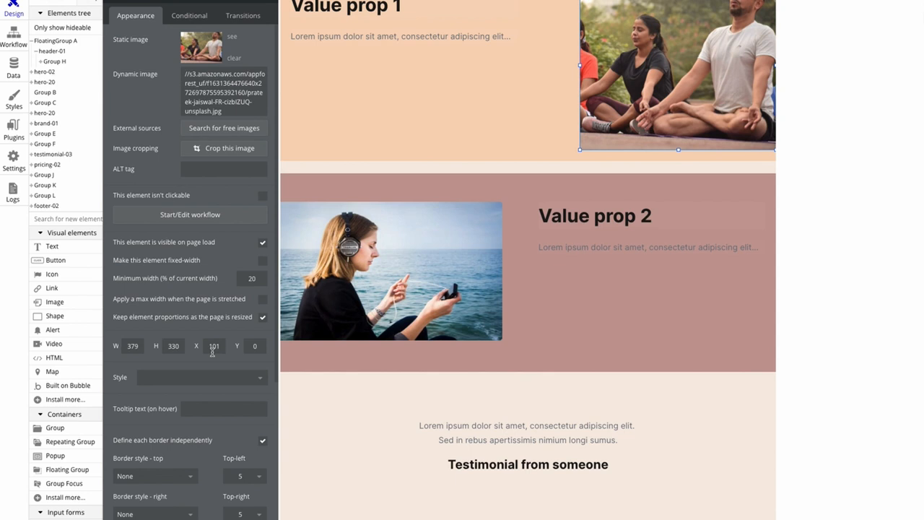
pyautogui.click(214, 346)
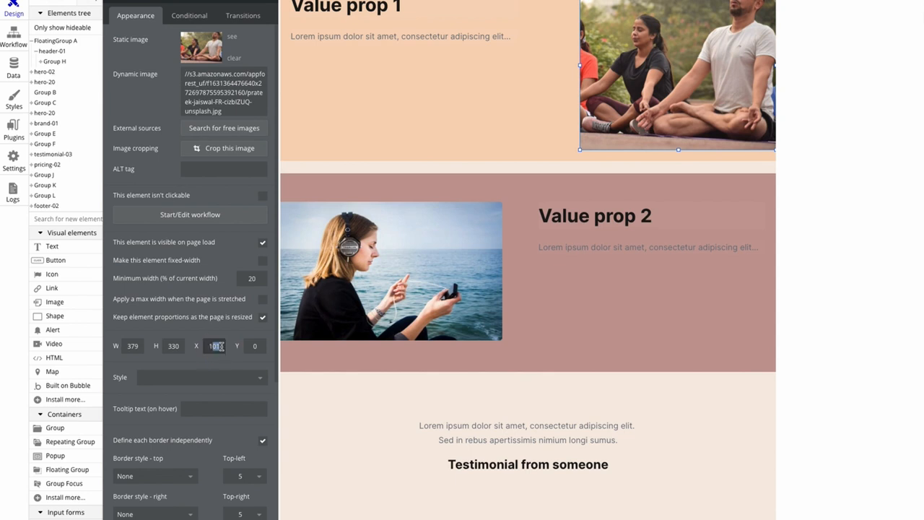
pyautogui.write('120')
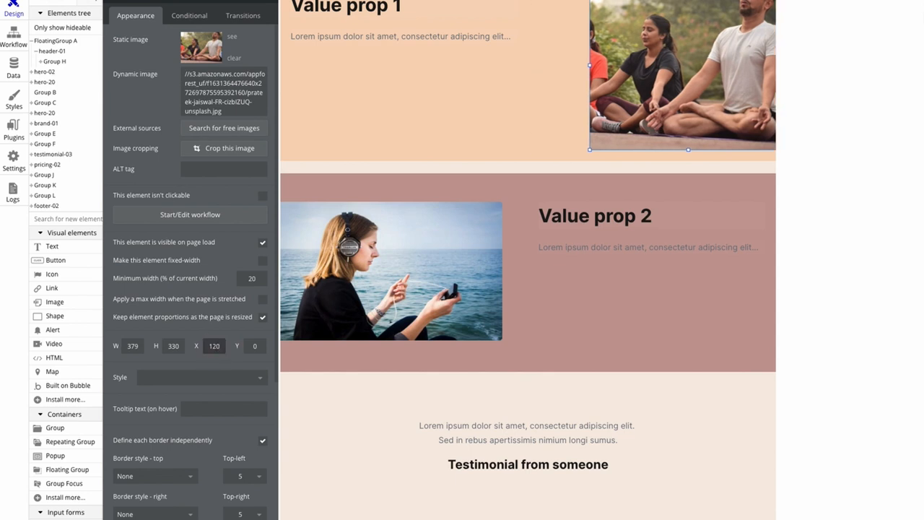
pyautogui.scroll(-3)
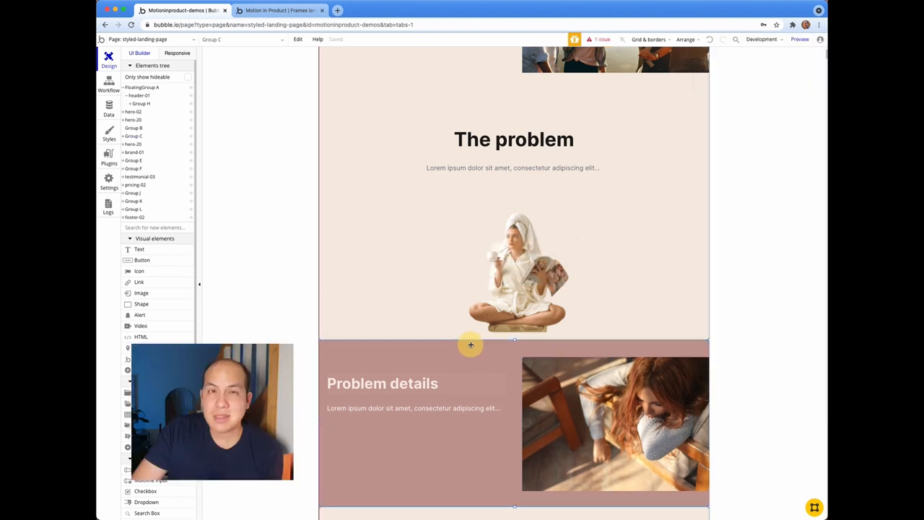
# - Select the group holding the robe cutout photo
pyautogui.click(514, 274)
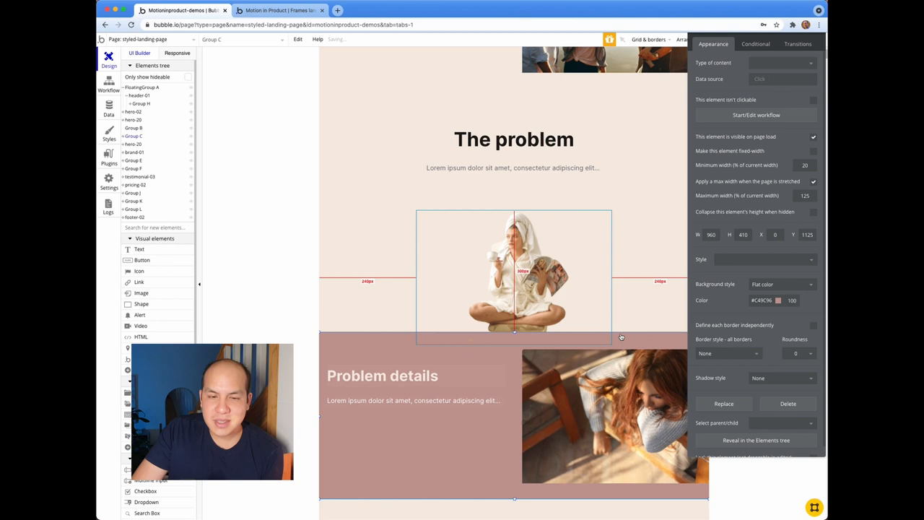
pyautogui.click(518, 231)
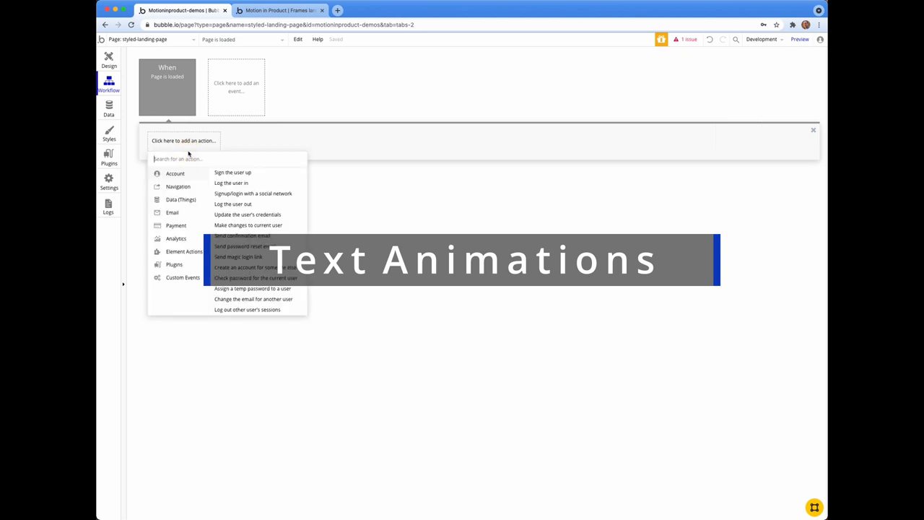
# - Add an Animate an element action targeting the 'Uninspired or stressed?' text in the Page is loaded workflow
pyautogui.click(176, 238)
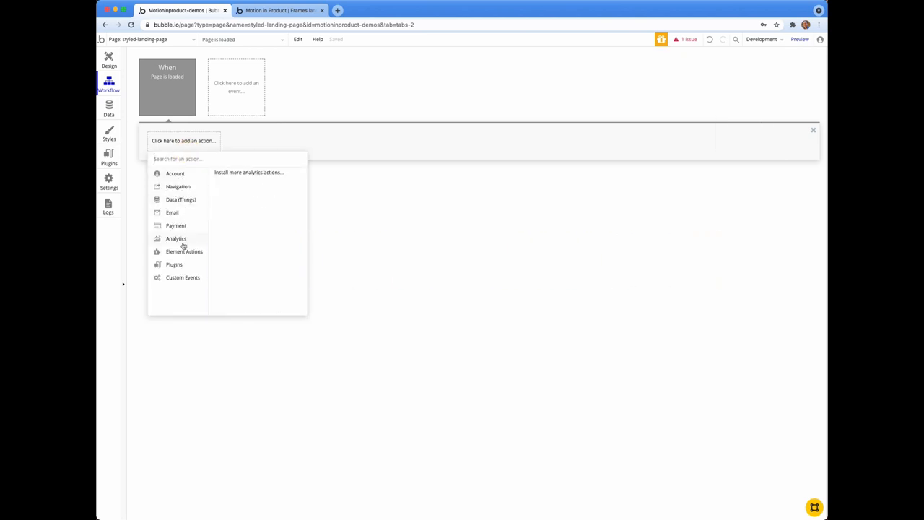
pyautogui.click(184, 251)
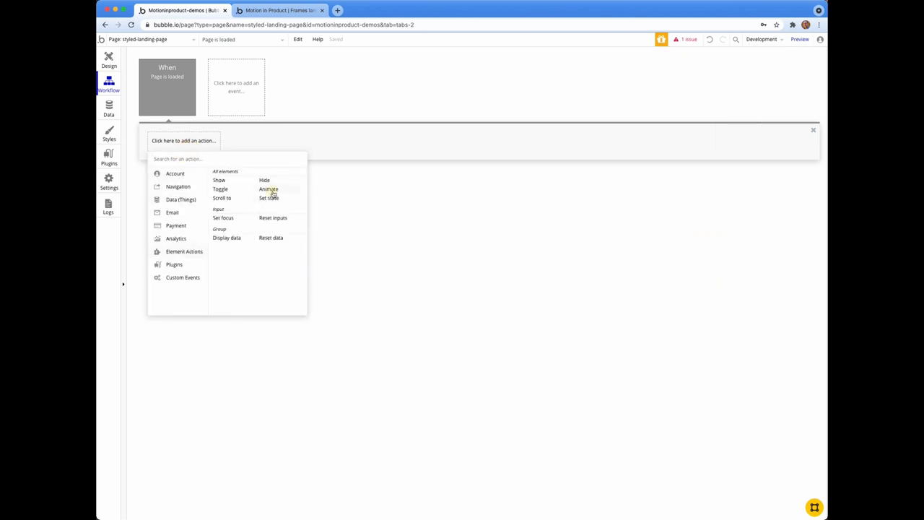
pyautogui.click(269, 189)
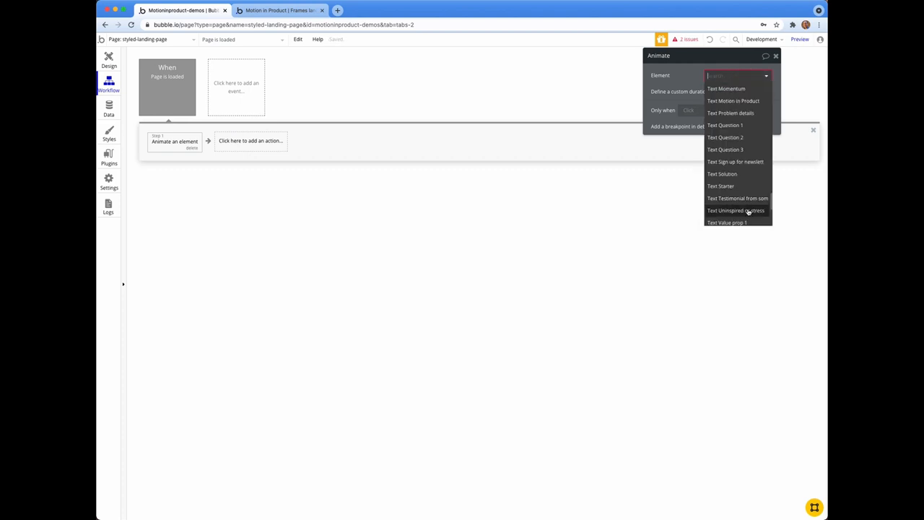
pyautogui.click(733, 211)
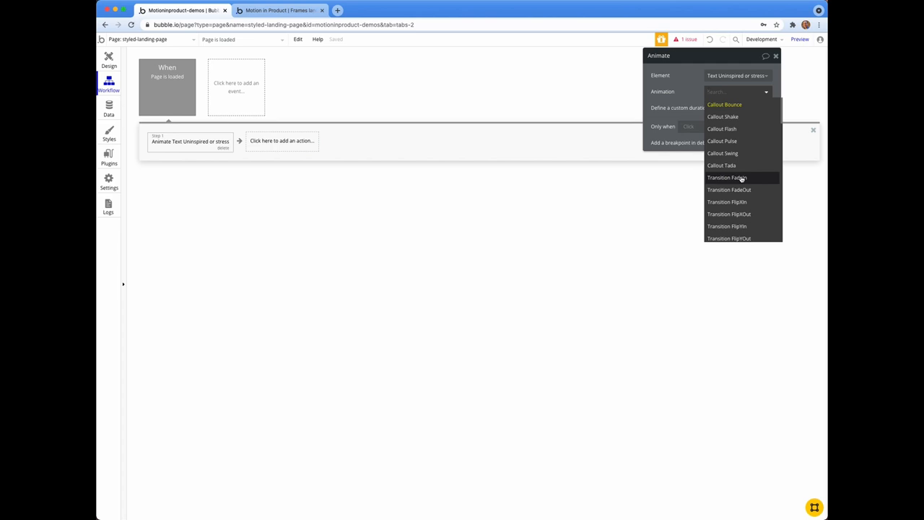
pyautogui.scroll(-3)
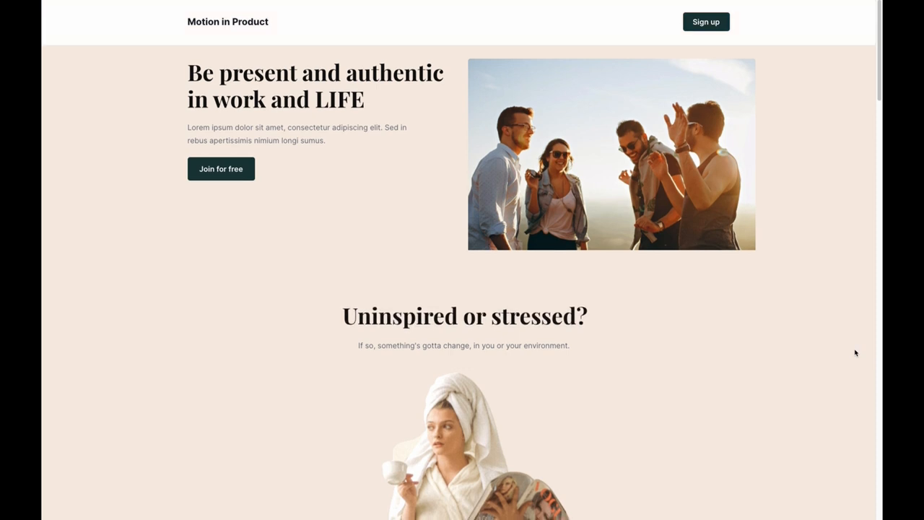
# - Scroll the preview from the hero through problem, solution and value props to the partner logos and pricing cards
pyautogui.scroll(-3)
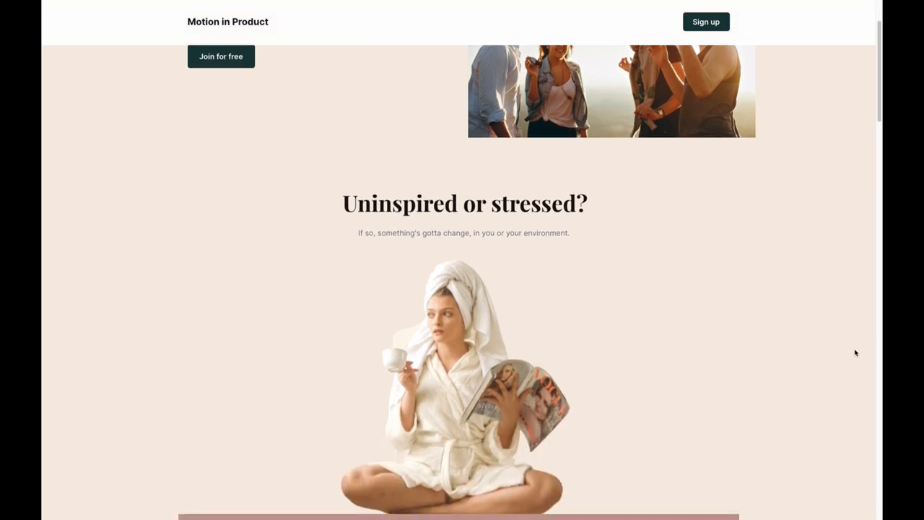
pyautogui.scroll(-3)
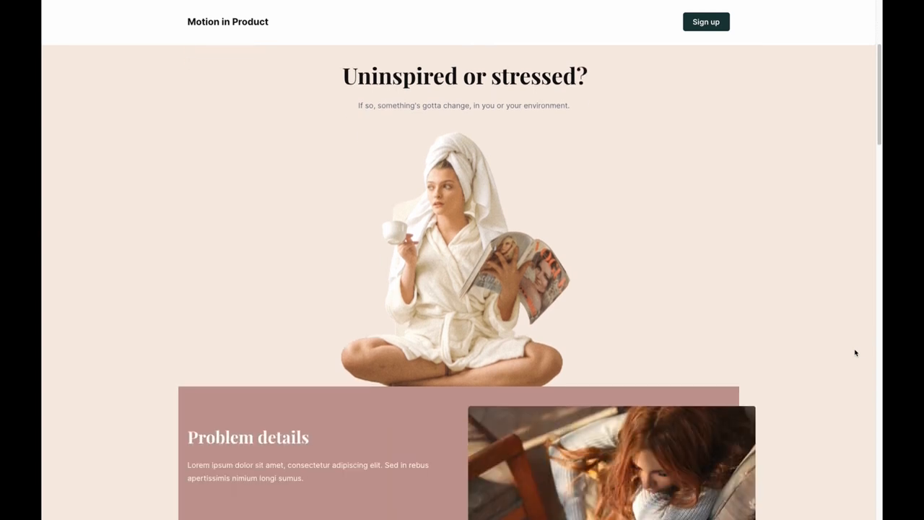
pyautogui.scroll(-3)
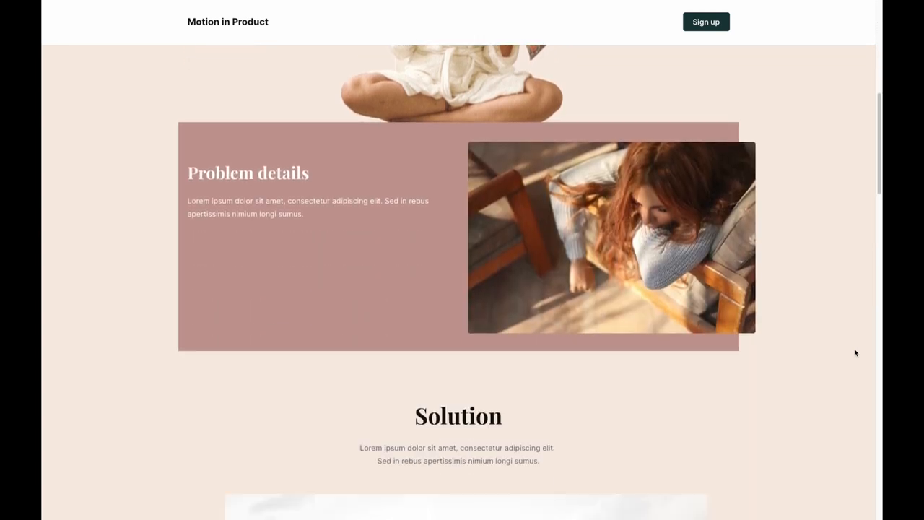
pyautogui.scroll(-3)
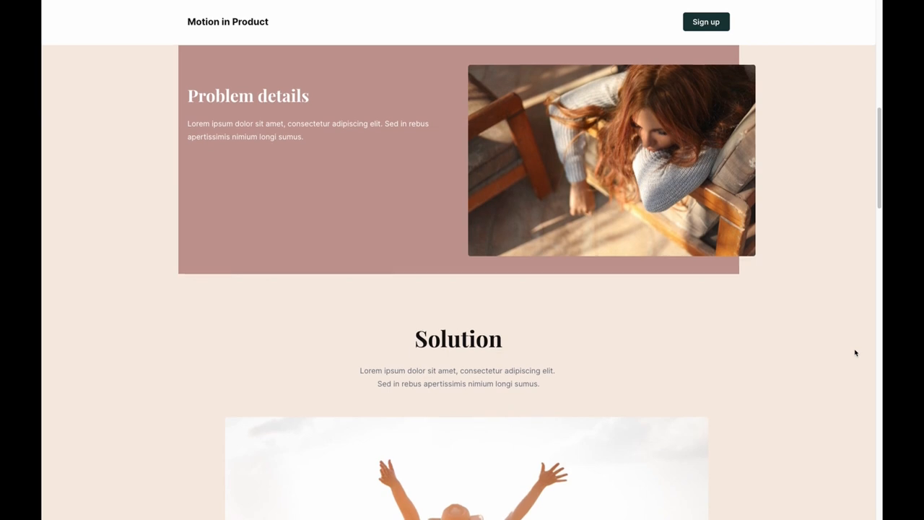
pyautogui.scroll(-3)
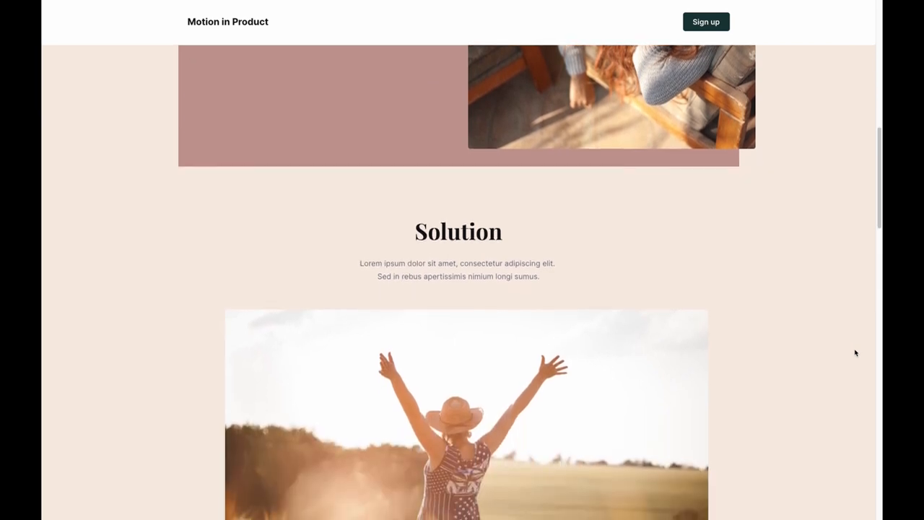
pyautogui.scroll(-3)
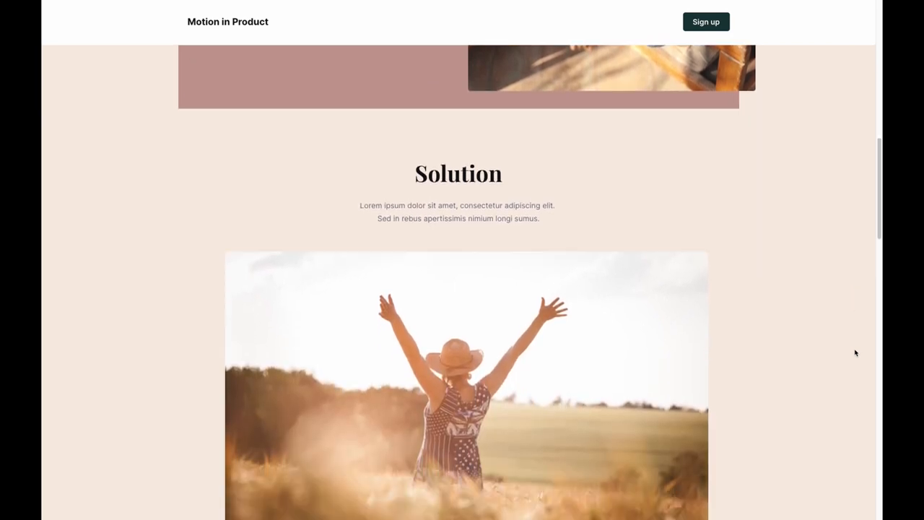
pyautogui.scroll(-3)
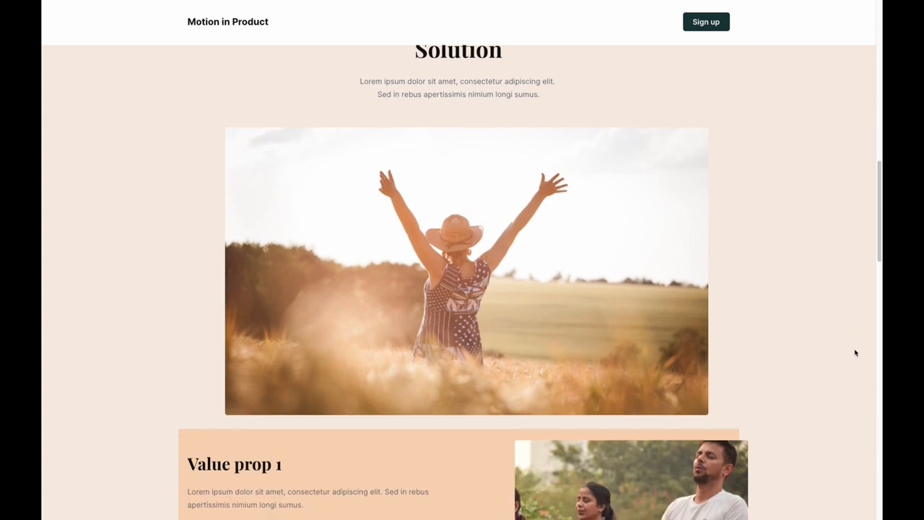
pyautogui.scroll(-3)
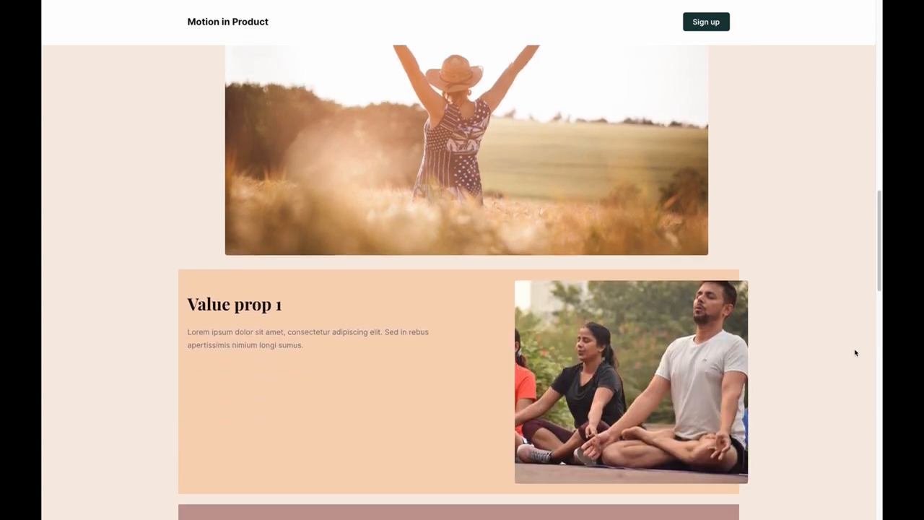
pyautogui.scroll(-3)
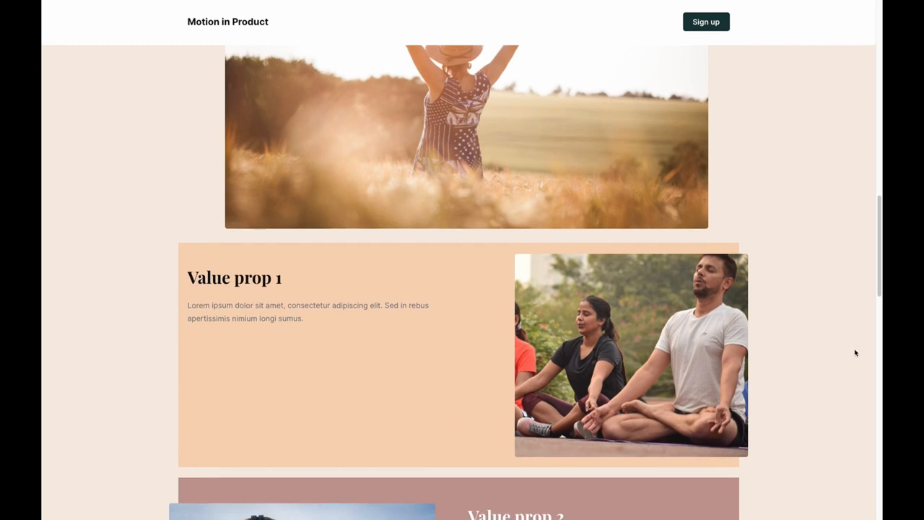
pyautogui.scroll(-3)
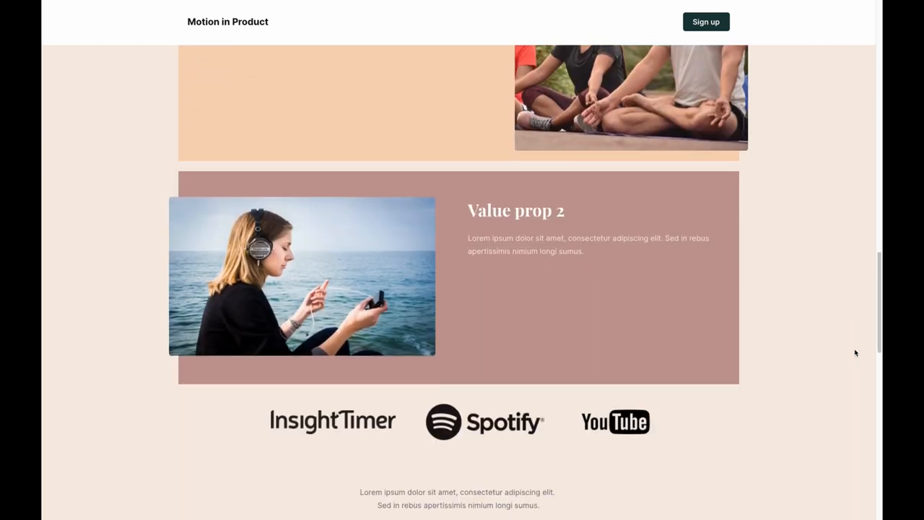
pyautogui.scroll(-3)
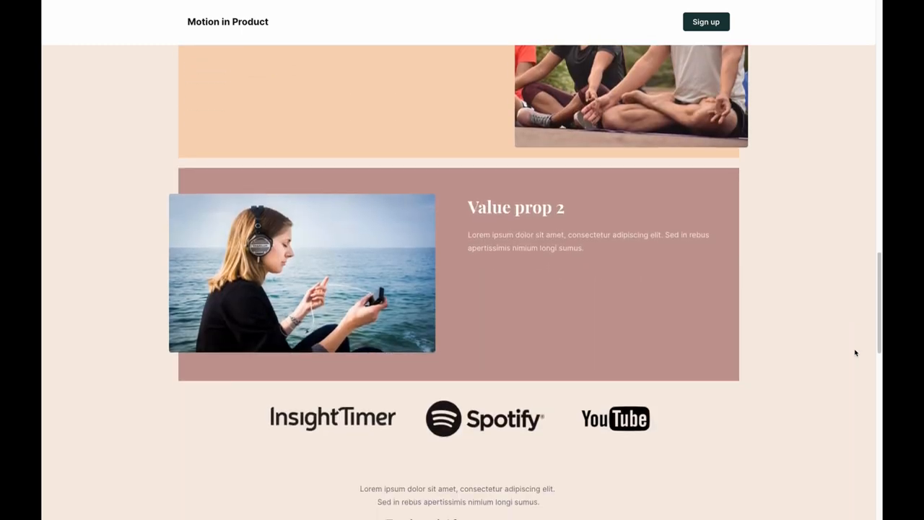
pyautogui.scroll(-3)
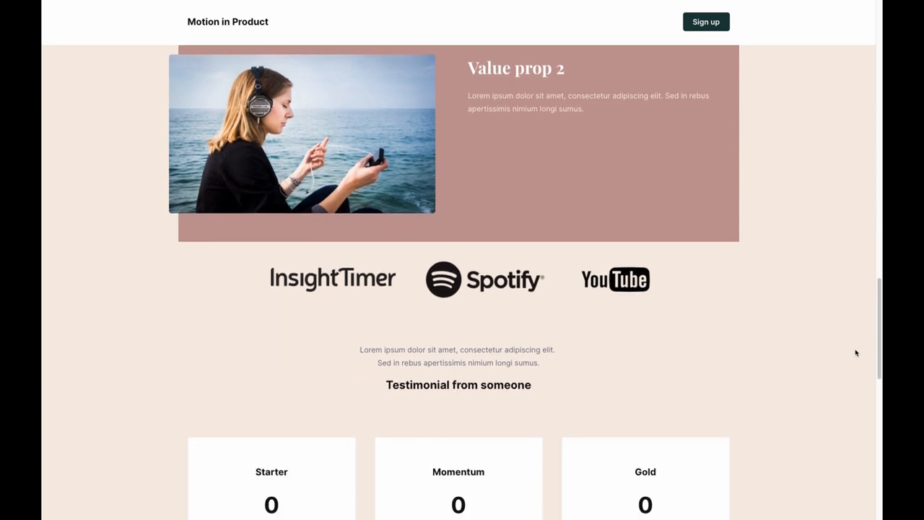
pyautogui.scroll(-3)
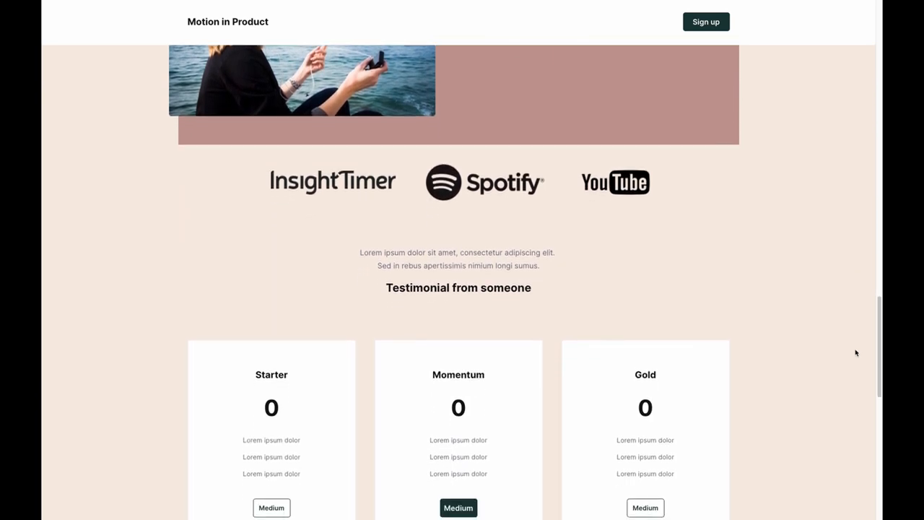
pyautogui.scroll(-3)
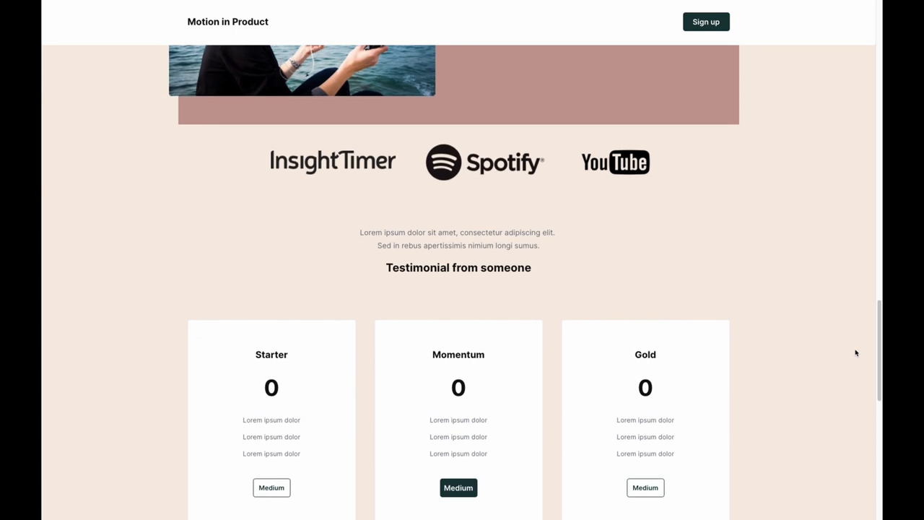
pyautogui.scroll(-3)
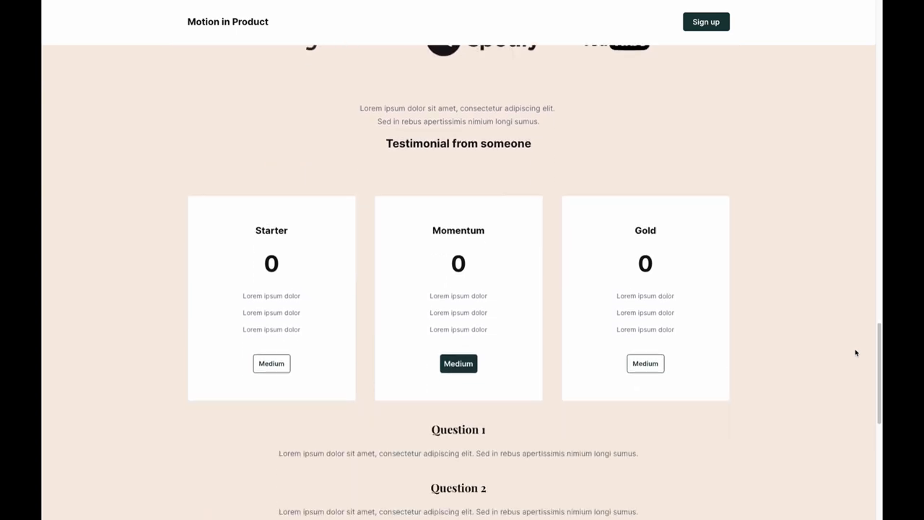
pyautogui.scroll(-3)
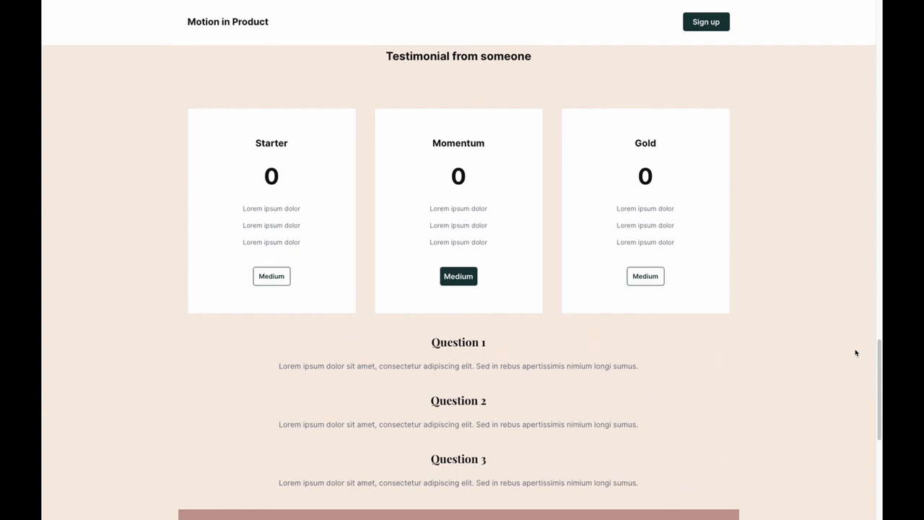
pyautogui.scroll(-3)
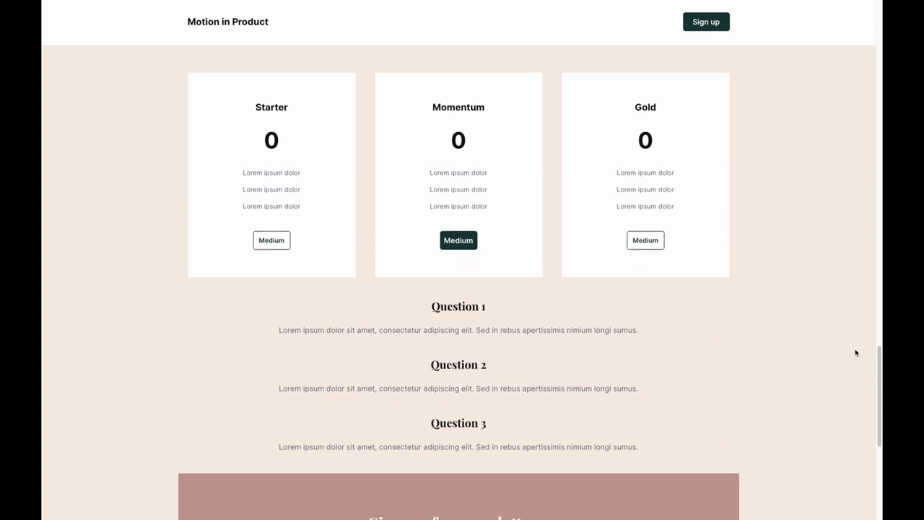
pyautogui.scroll(-3)
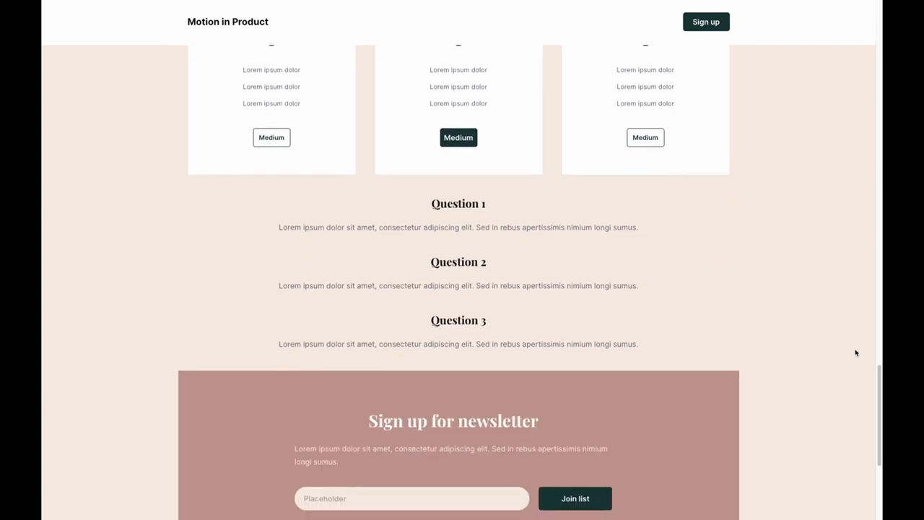
pyautogui.scroll(-3)
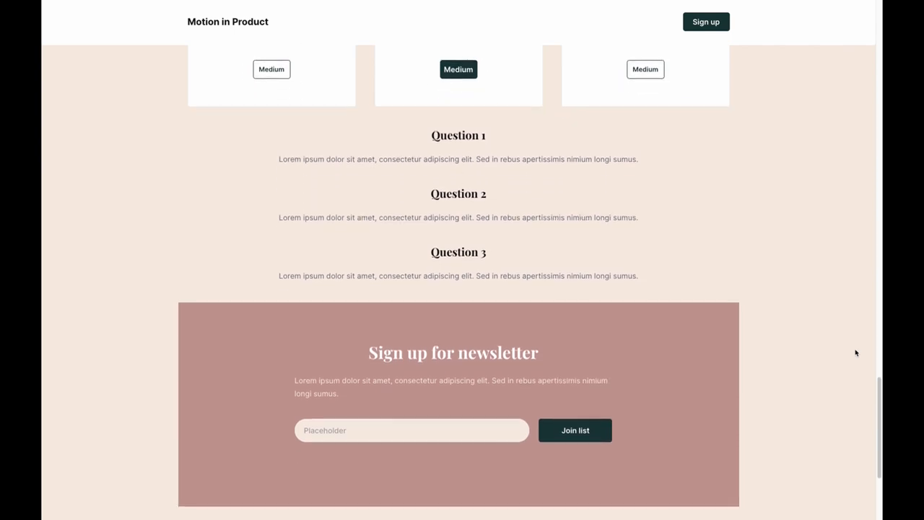
pyautogui.scroll(-3)
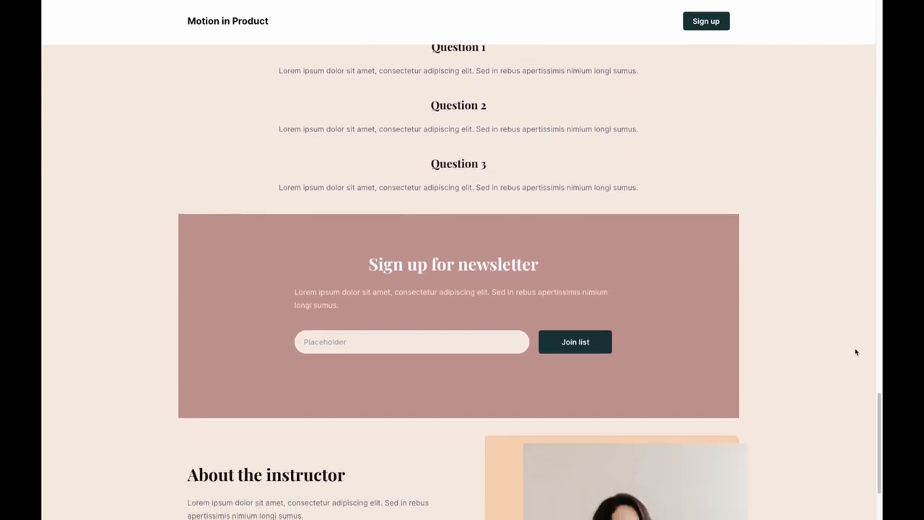
pyautogui.scroll(-3)
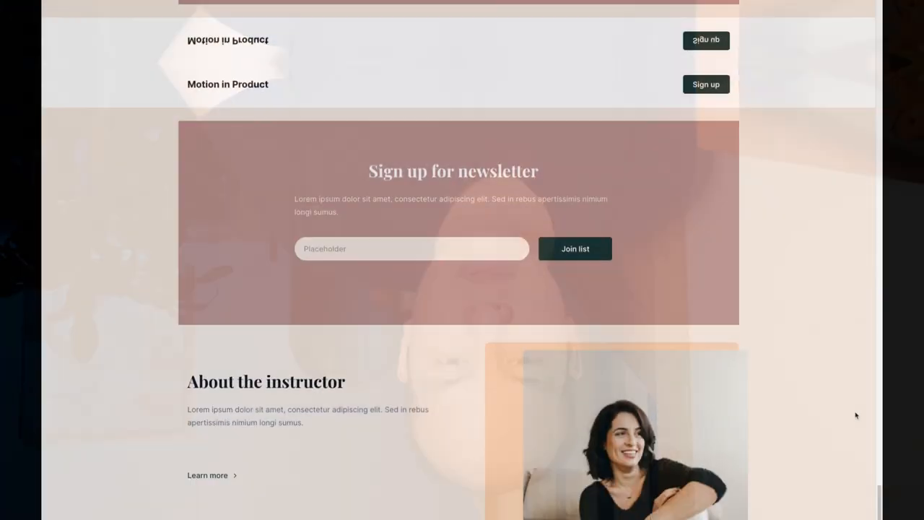
pyautogui.scroll(-3)
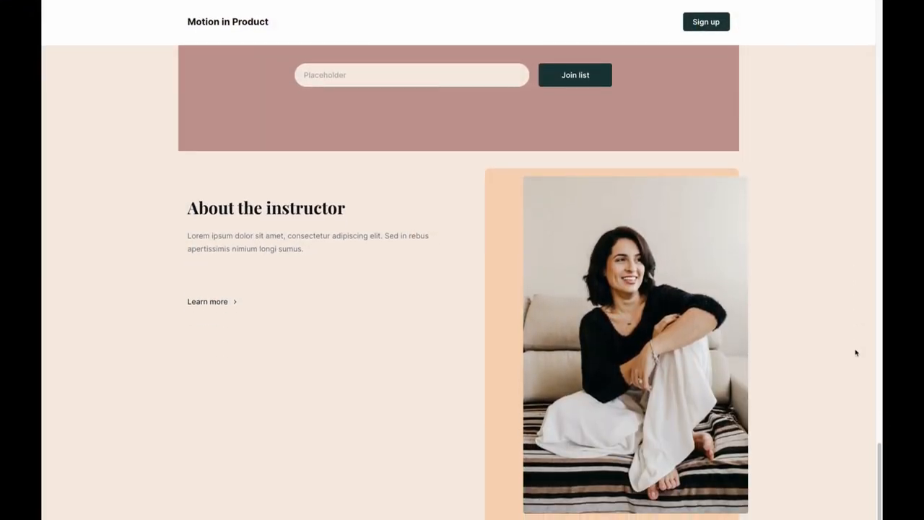
pyautogui.scroll(-3)
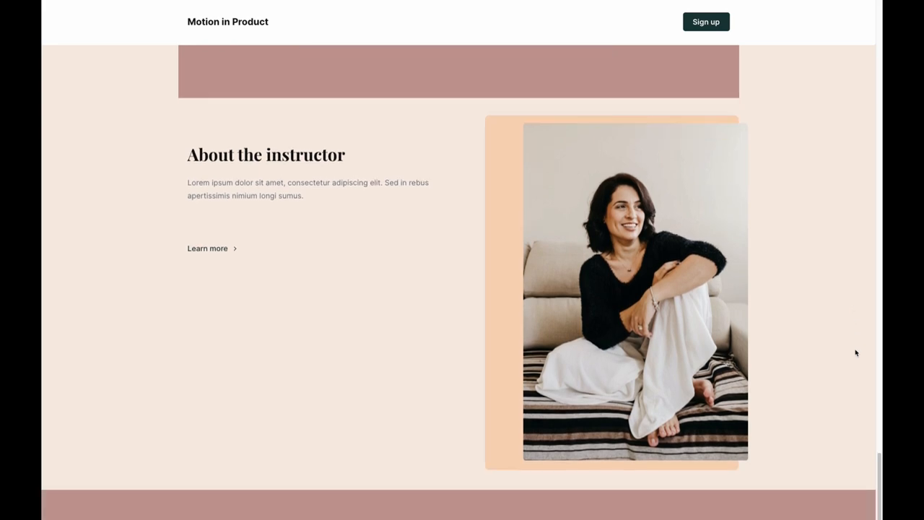
pyautogui.scroll(-3)
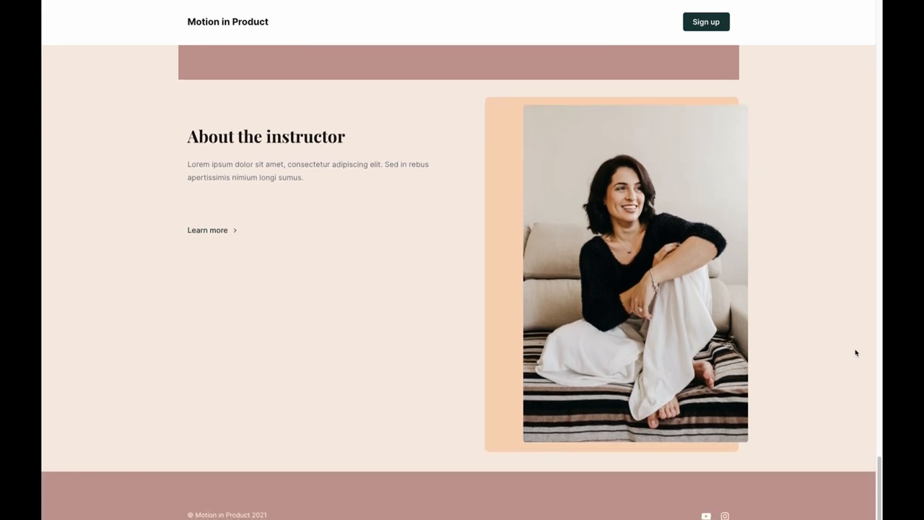